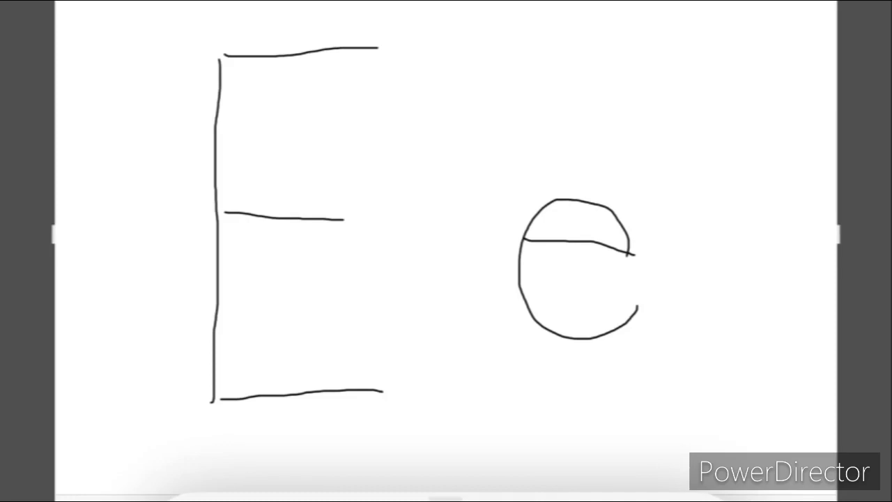
Draw red bent legs with feet, raised fisted arms, and two eyes on the lowercase e
drag(627, 320, 644, 428)
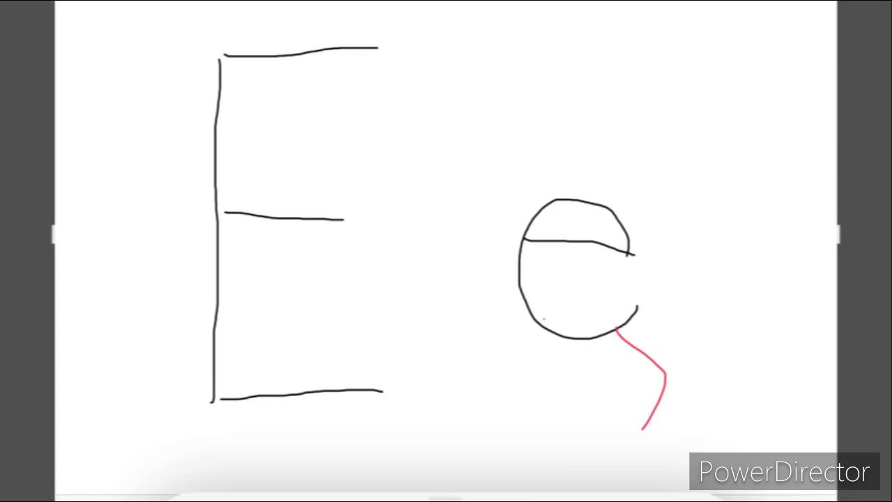
drag(540, 320, 505, 449)
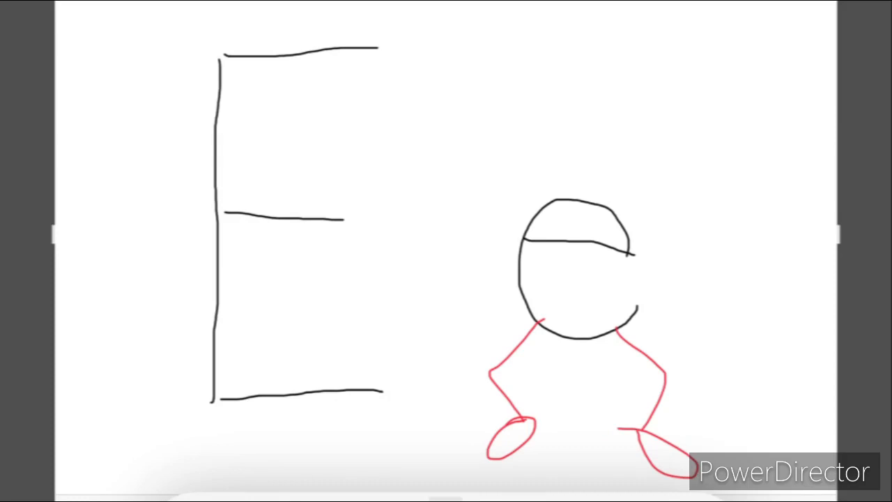
drag(519, 258, 460, 139)
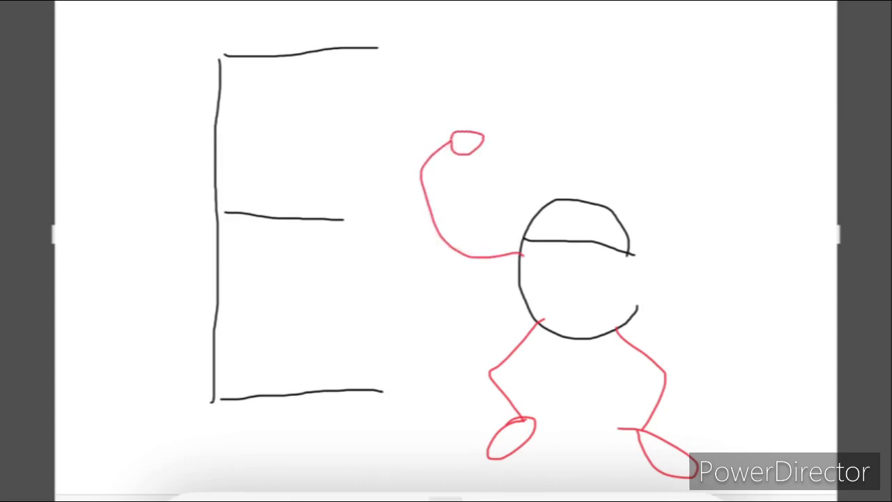
drag(631, 223, 687, 146)
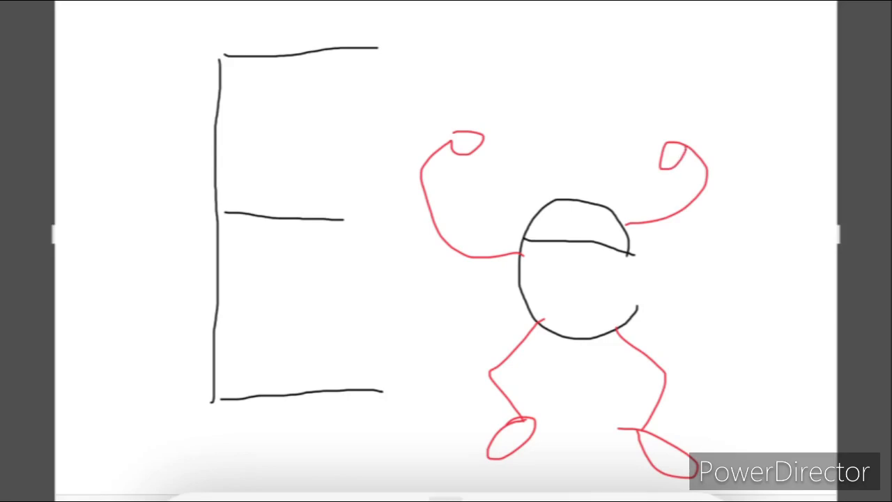
drag(565, 171, 603, 171)
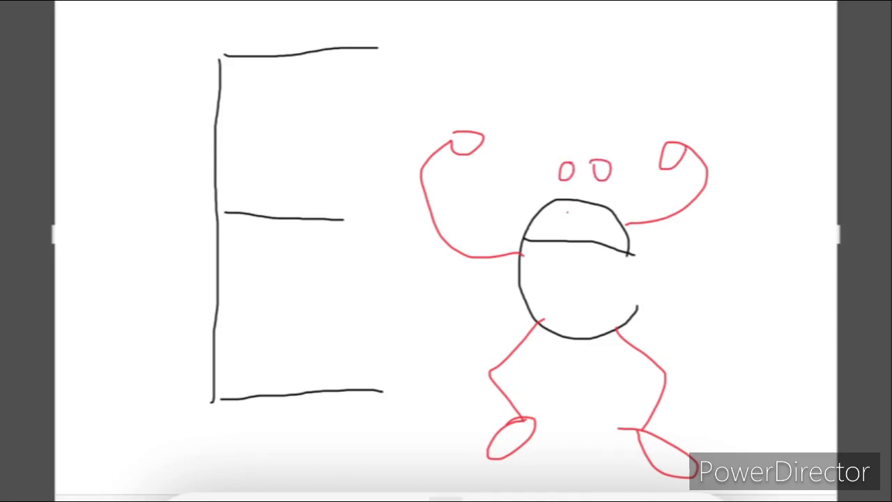
drag(558, 220, 592, 219)
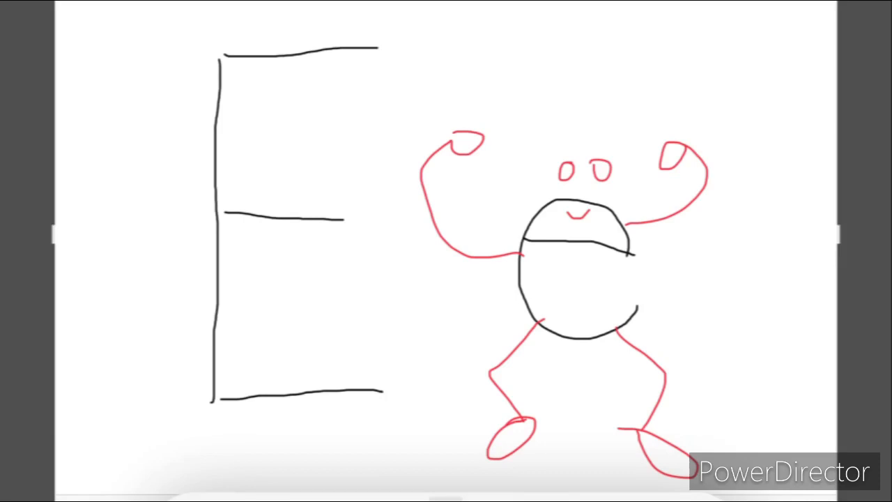
Draw a small curved red smile beneath the lowercase e's eyes
drag(209, 396, 129, 411)
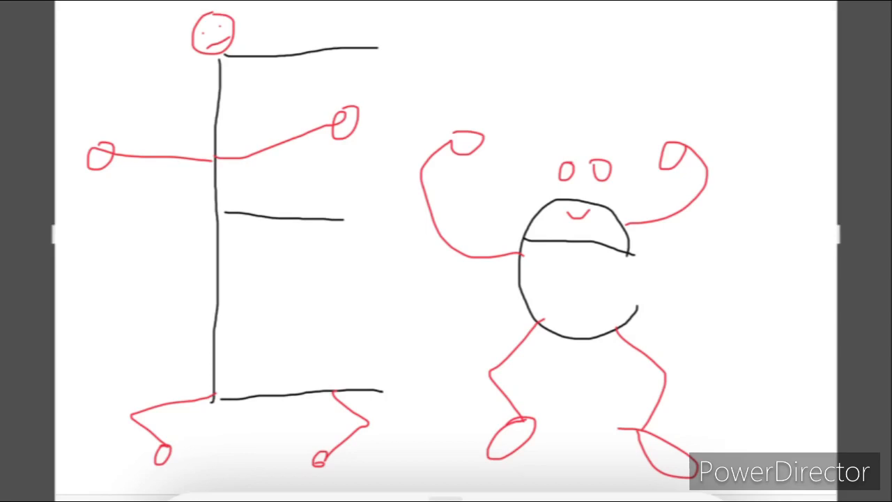
Write the red words 'E is' at the top of the canvas
text(Eis)
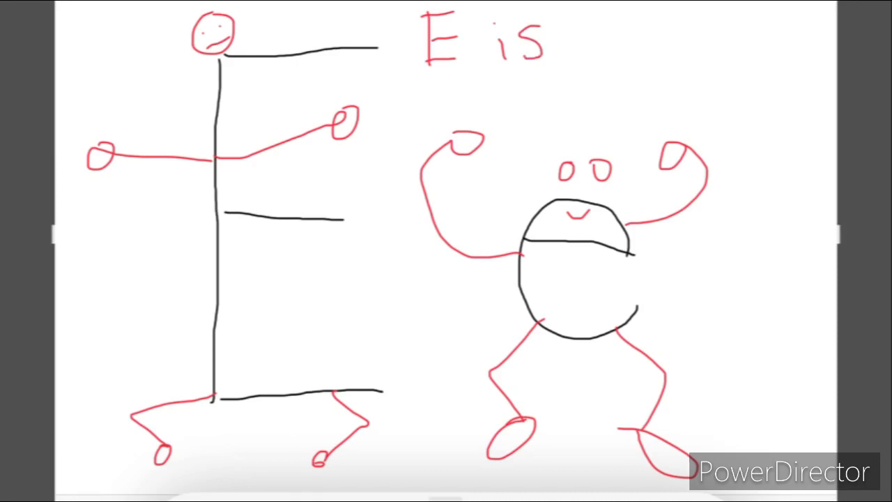
Add 'for energy' after 'E is' to complete the red heading
text(for energy)
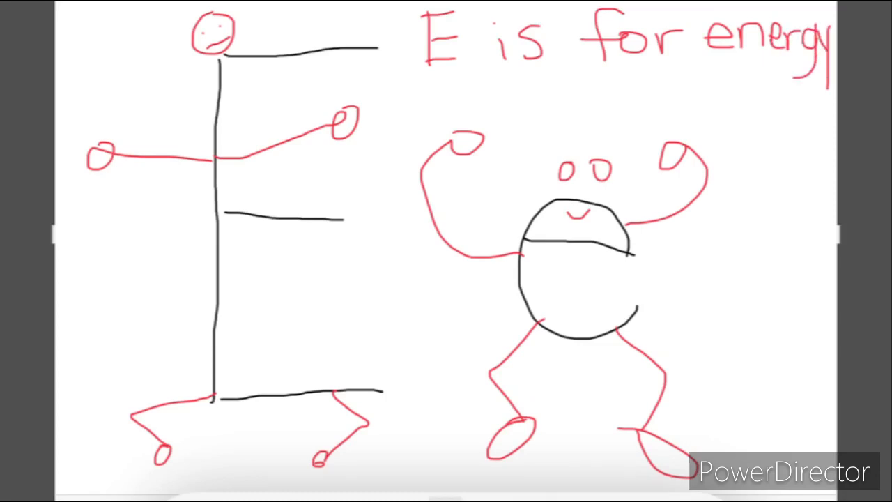